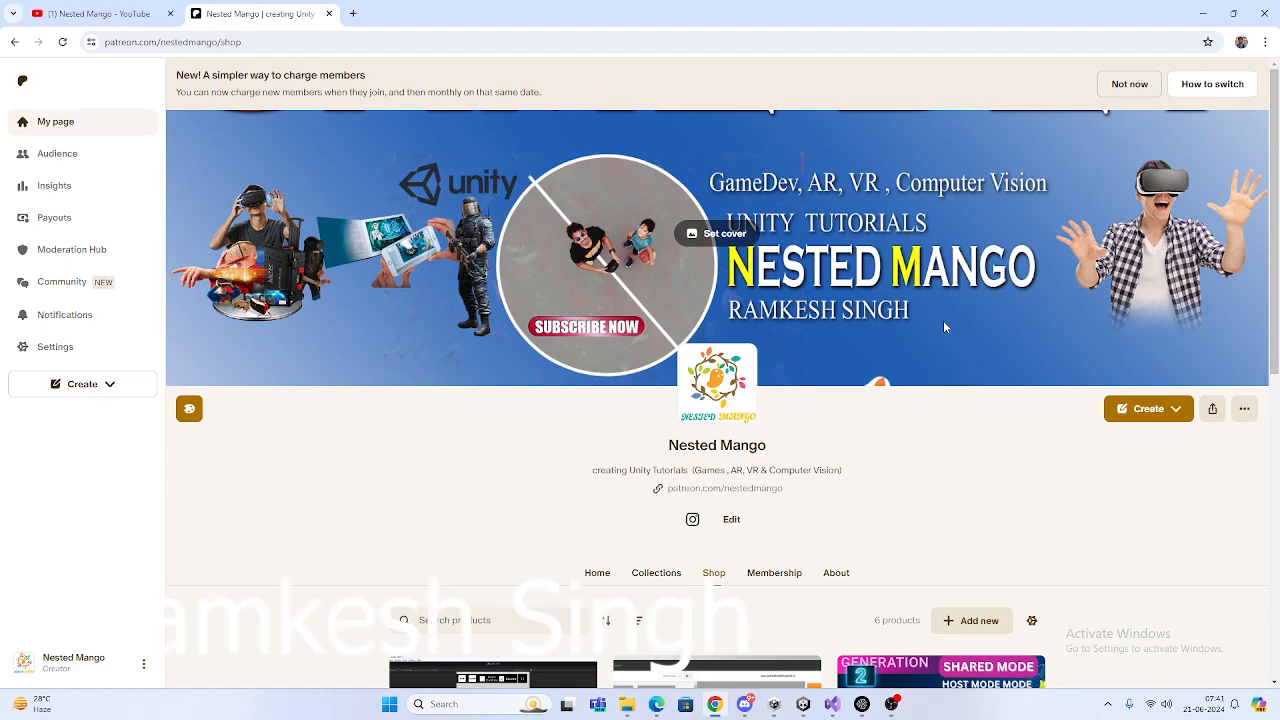
Step: Show the Nested Mango channel's Playlists page in the YouTube tab
{"action": "scroll", "scroll_direction": "down", "scroll_amount": 3}
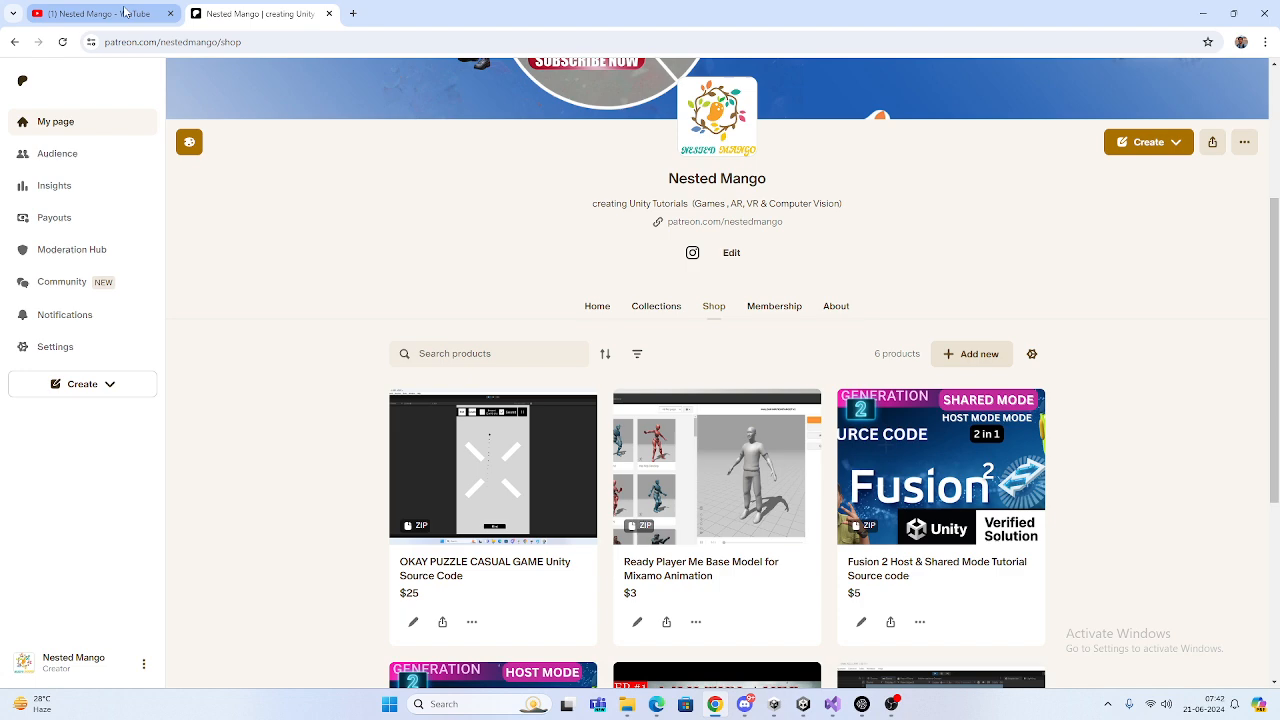
{"action": "left_click", "coordinate": [100, 14]}
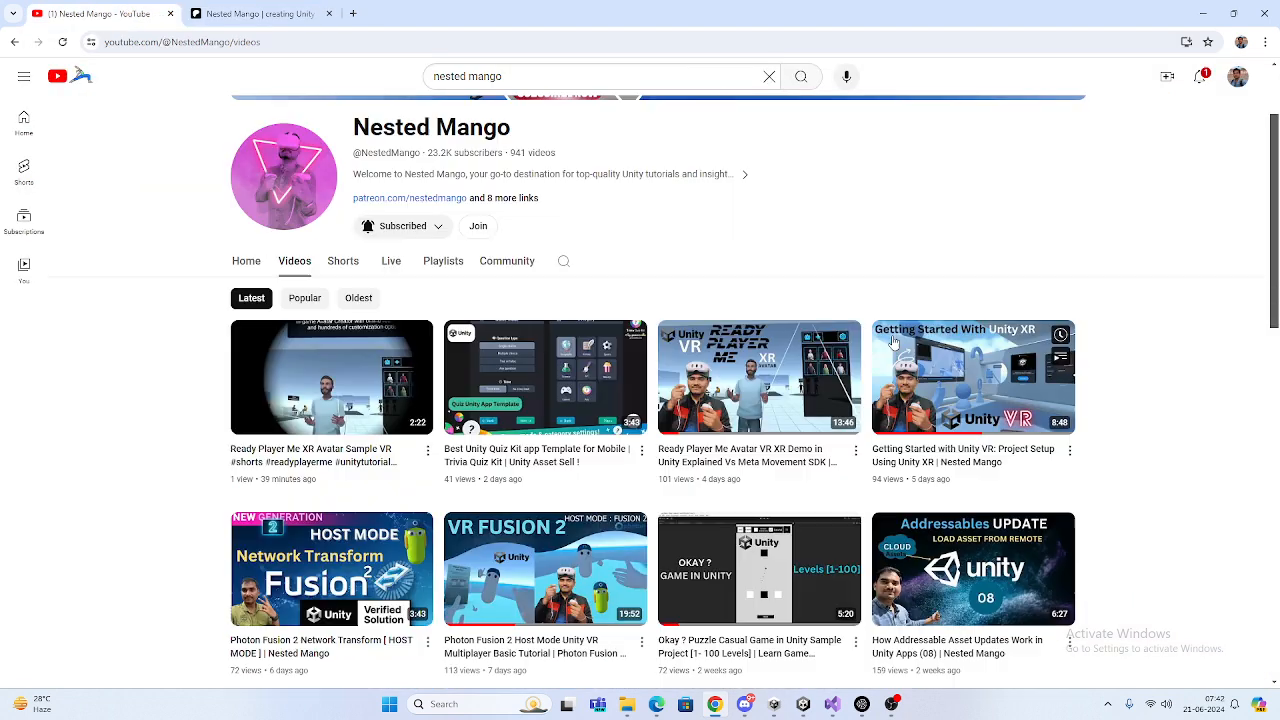
{"action": "mouse_move", "coordinate": [1138, 284]}
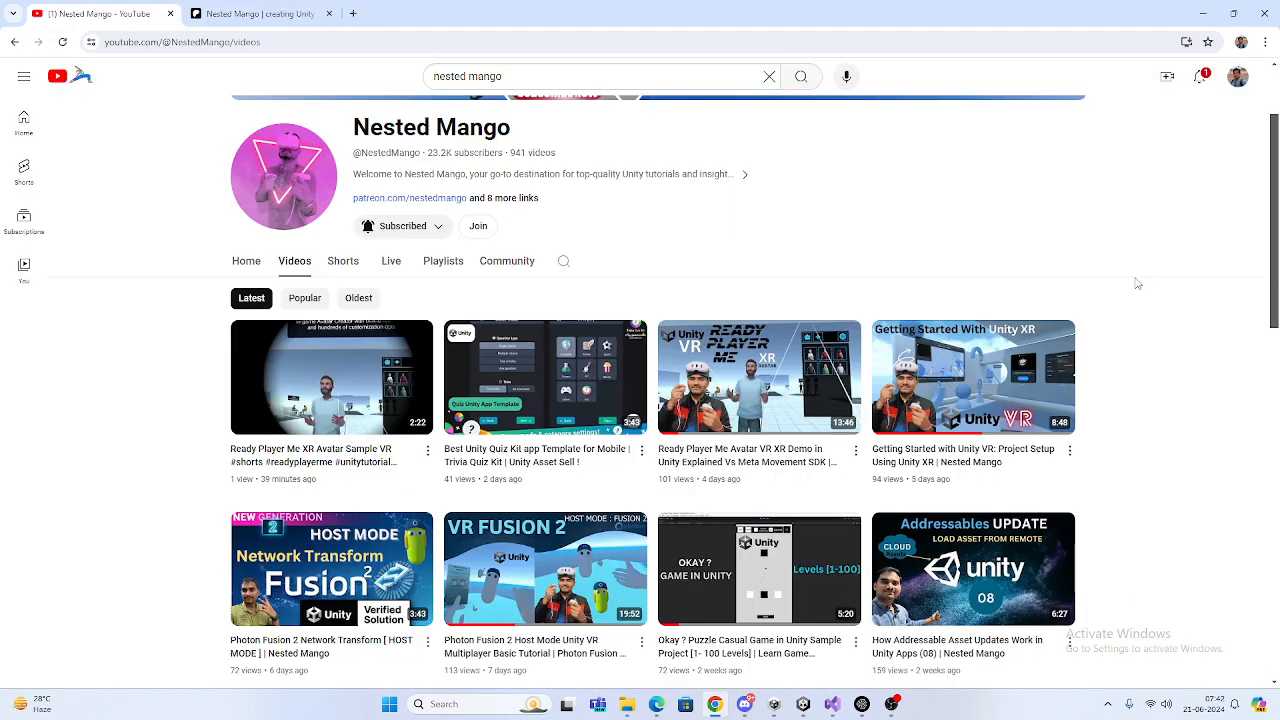
{"action": "mouse_move", "coordinate": [608, 248]}
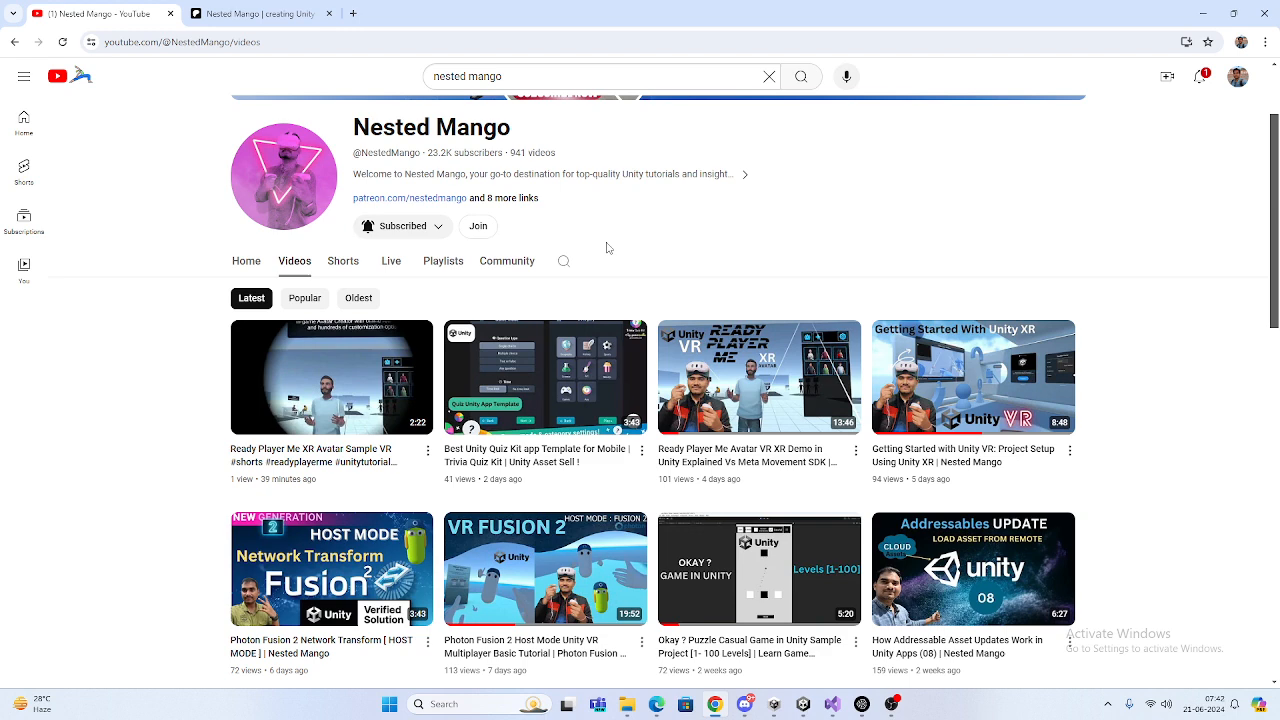
{"action": "left_click", "coordinate": [444, 260]}
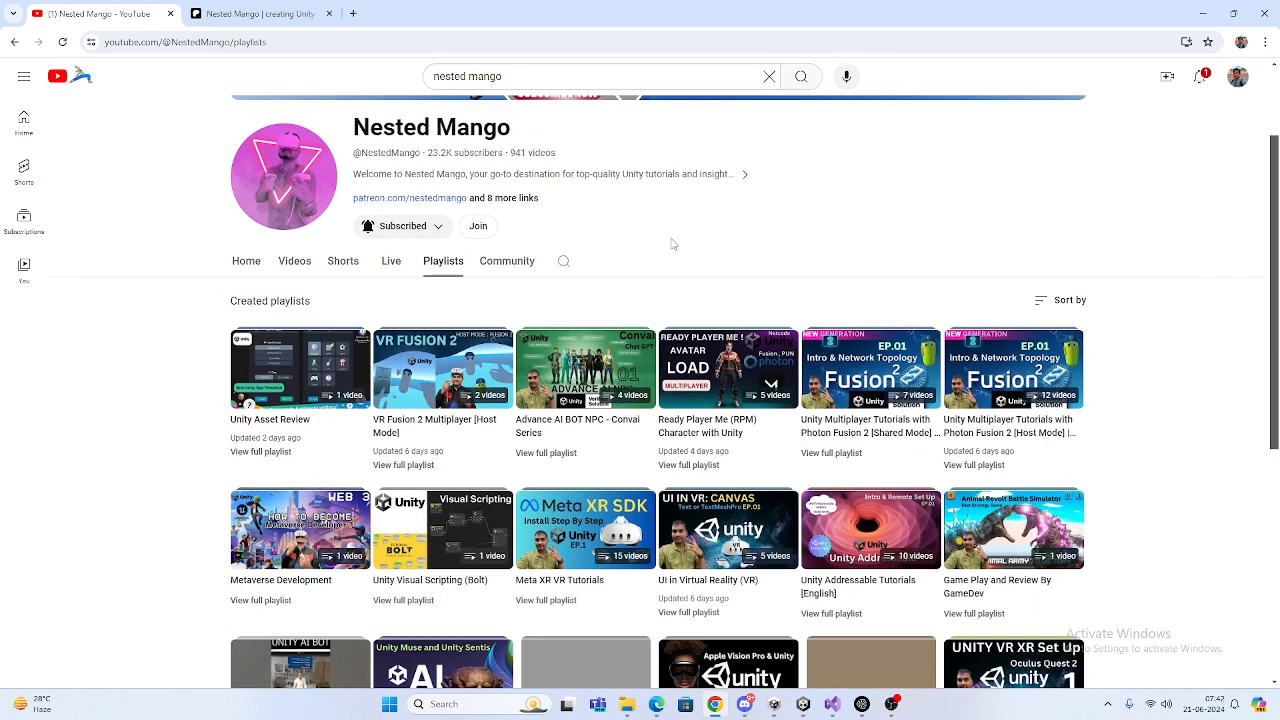
{"action": "mouse_move", "coordinate": [1014, 368]}
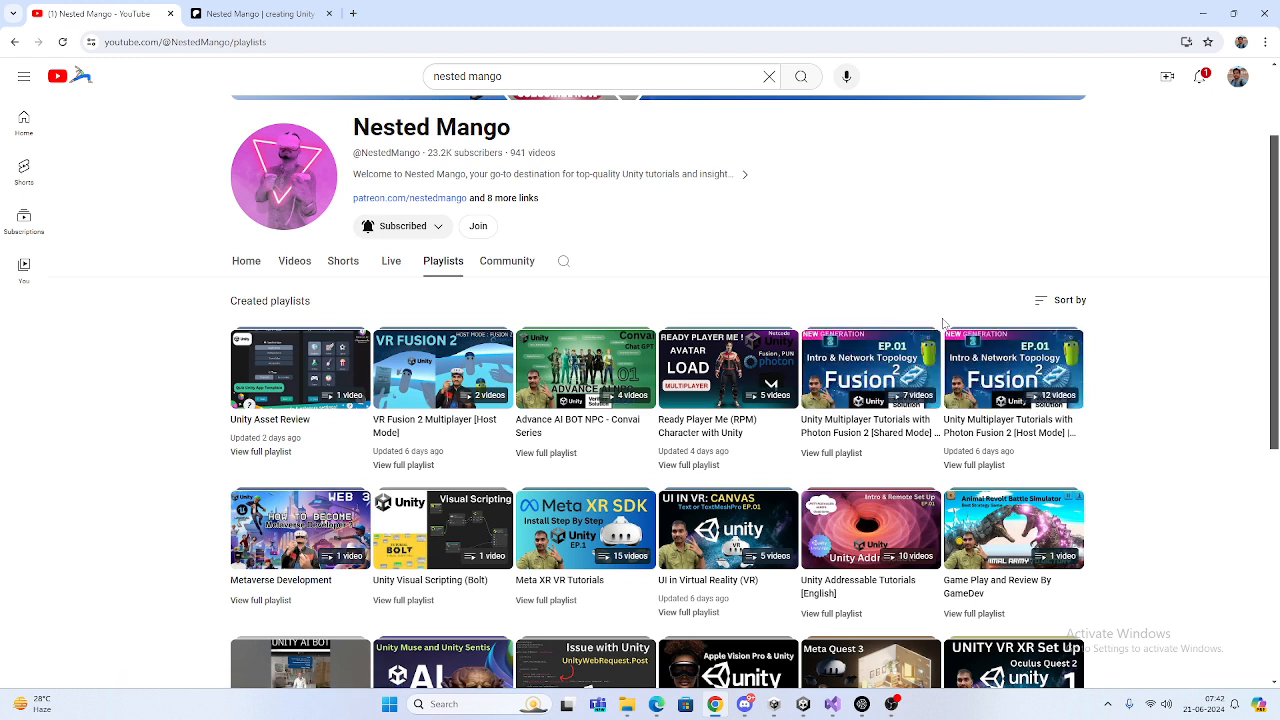
{"action": "mouse_move", "coordinate": [548, 232]}
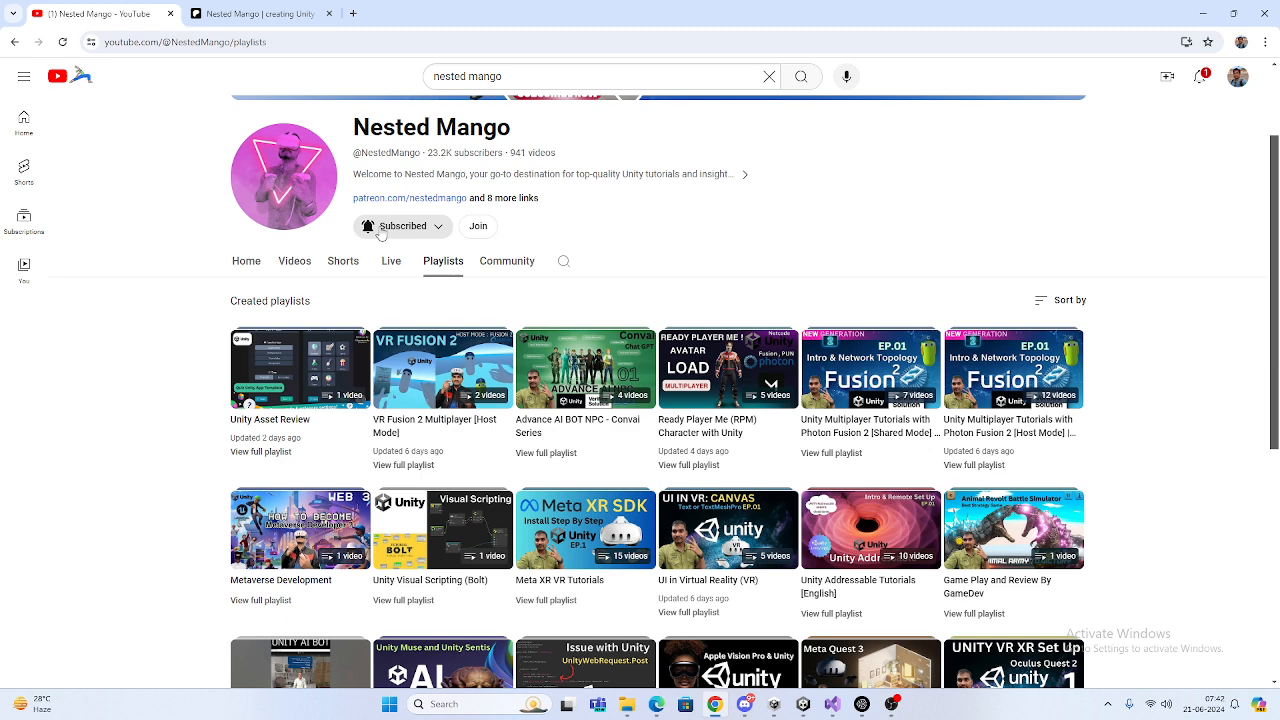
{"action": "scroll", "scroll_direction": "up", "scroll_amount": 3}
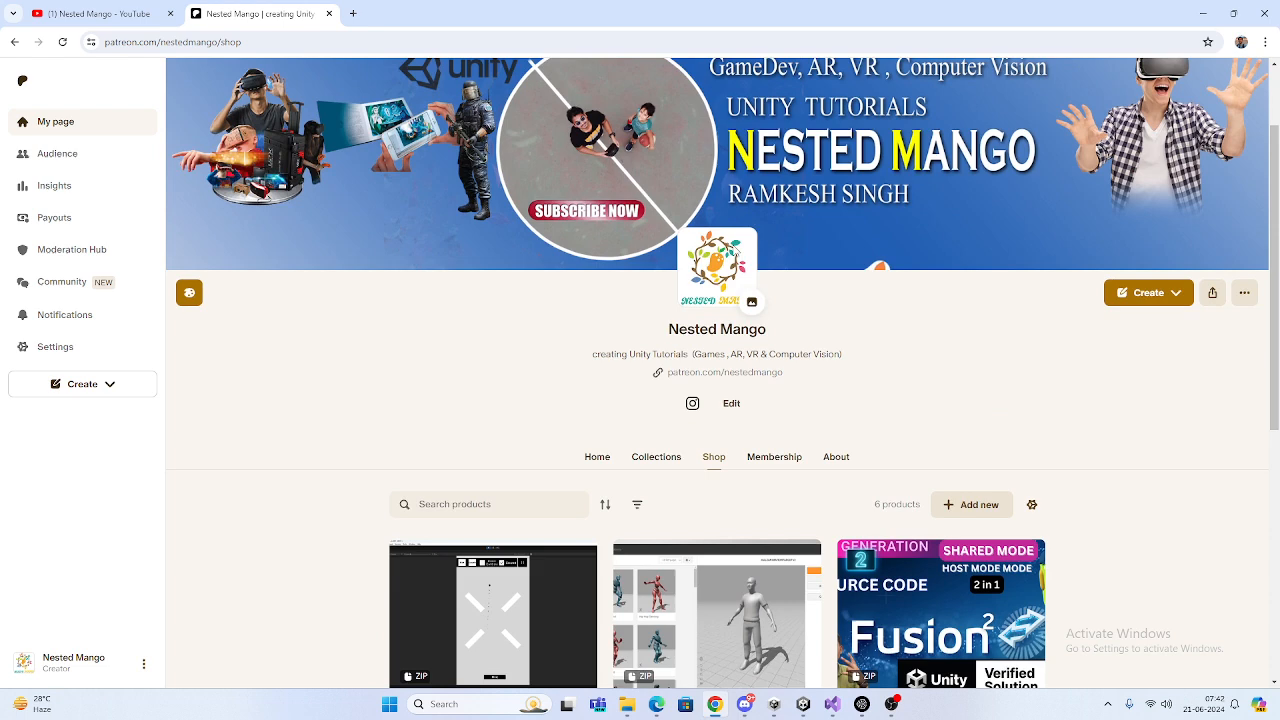
Step: Return to the Patreon shop tab and scroll through its six product cards
{"action": "scroll", "scroll_direction": "up", "scroll_amount": 3}
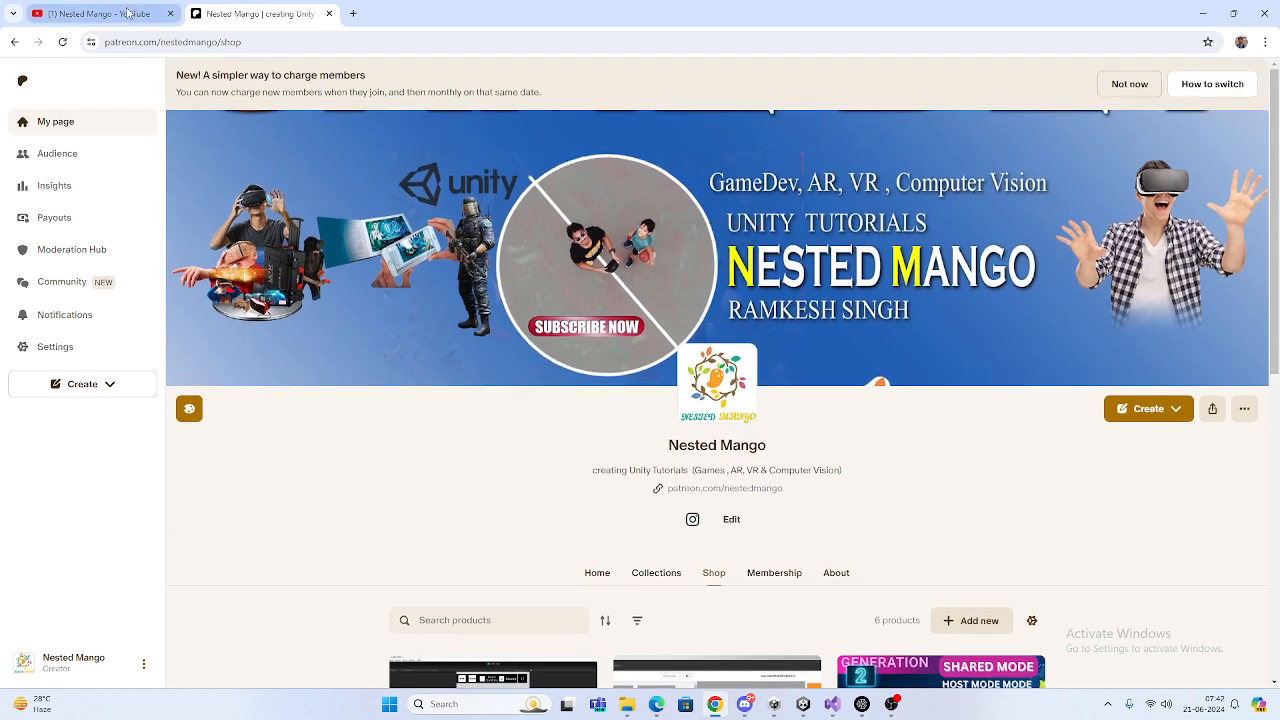
{"action": "left_click", "coordinate": [1128, 84]}
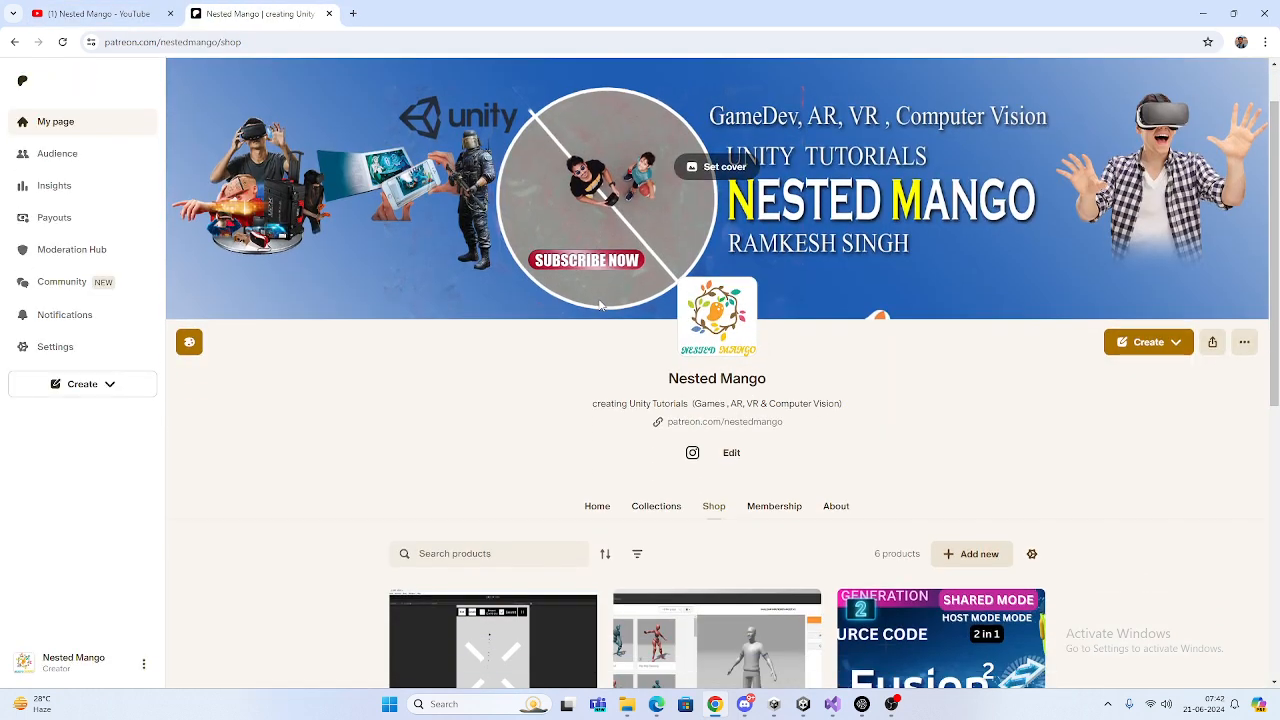
{"action": "scroll", "scroll_direction": "down", "scroll_amount": 3}
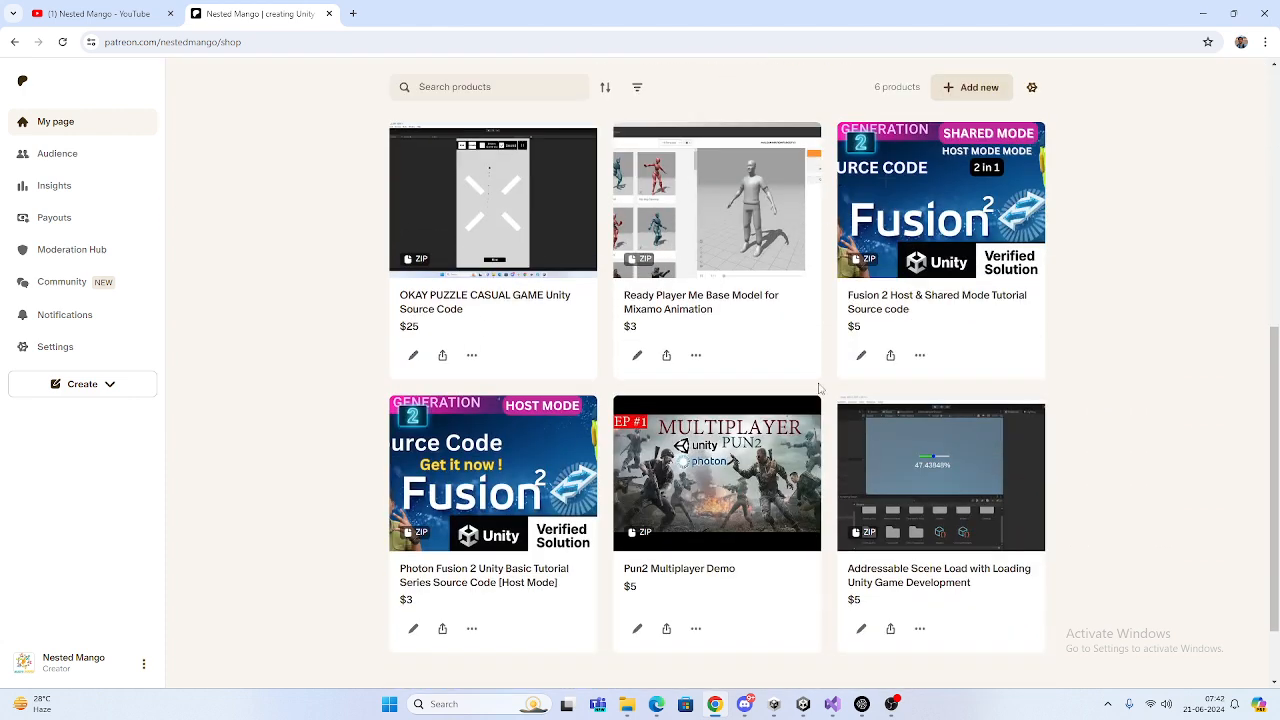
{"action": "scroll", "scroll_direction": "up", "scroll_amount": 3}
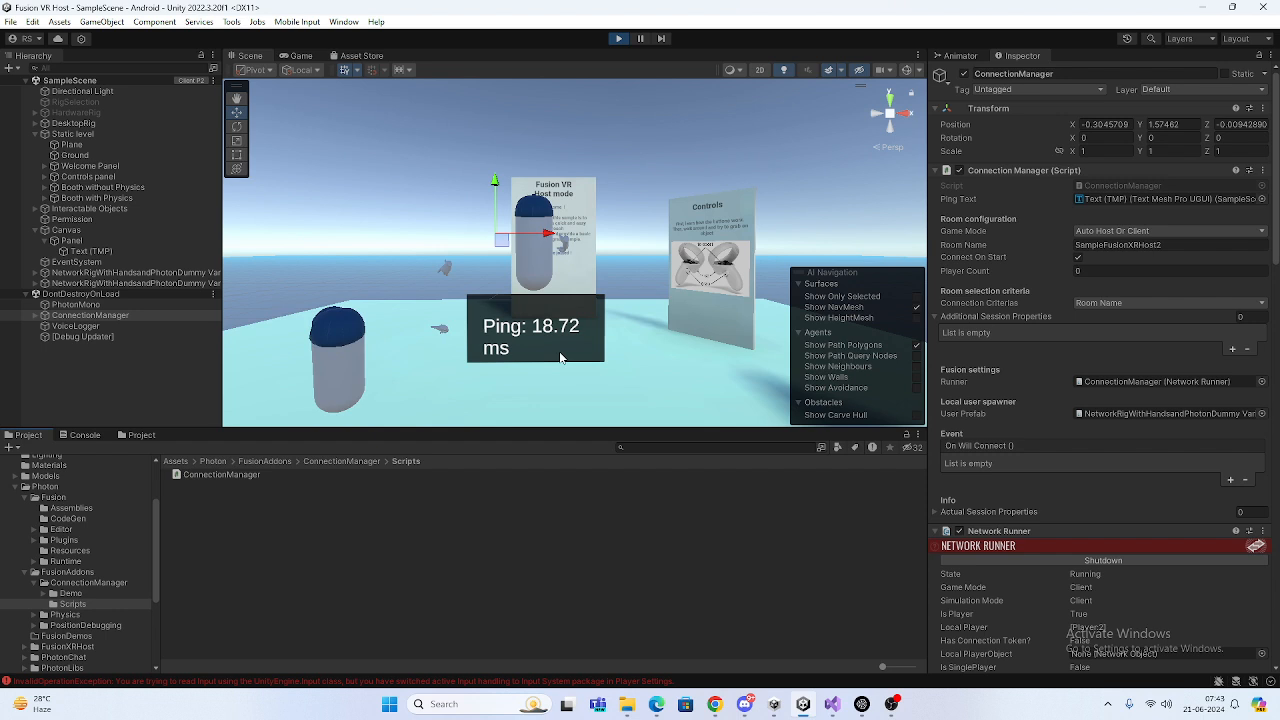
{"action": "mouse_move", "coordinate": [510, 554]}
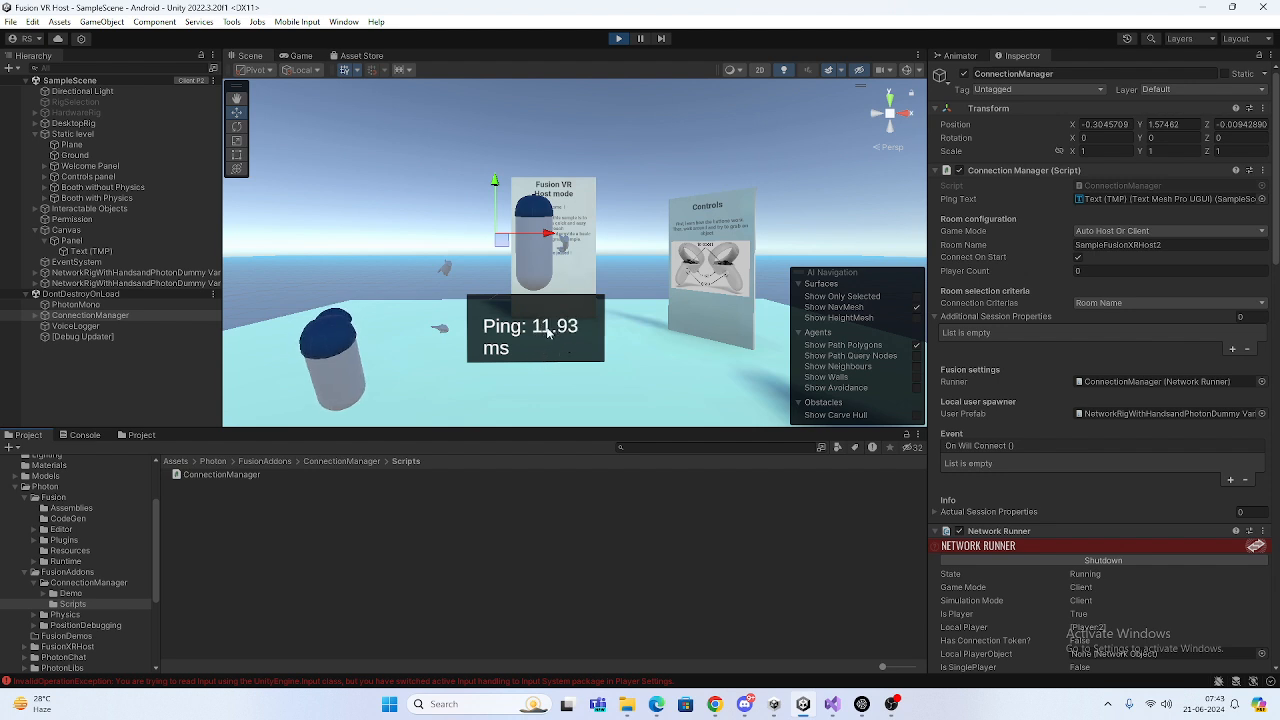
{"action": "mouse_move", "coordinate": [504, 260]}
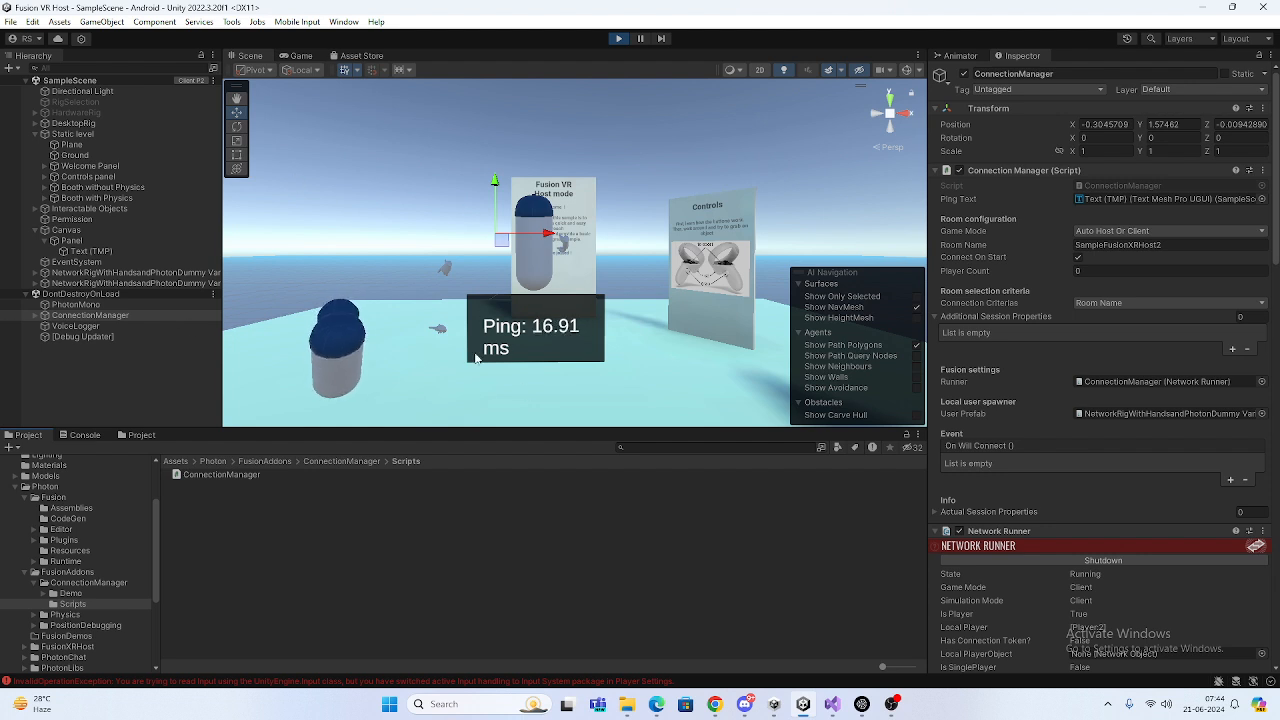
{"action": "mouse_move", "coordinate": [528, 260]}
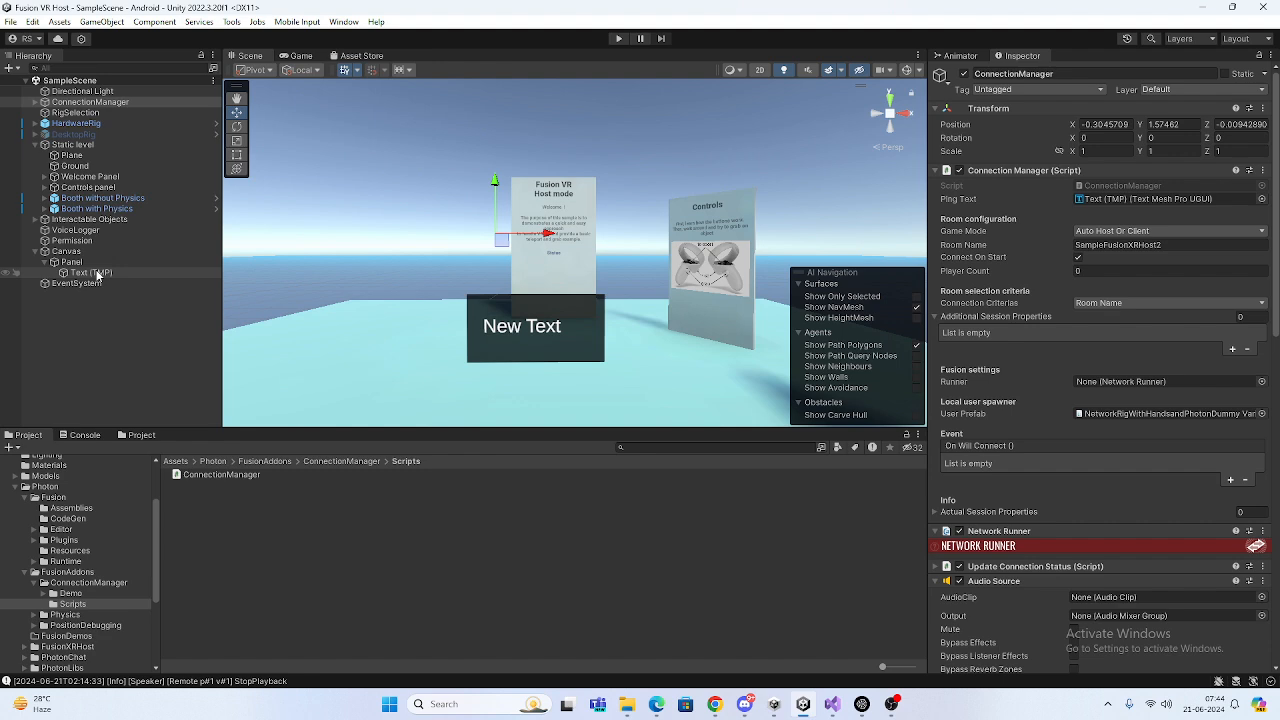
Step: Inspect the canvas Text (TMP) object, then the ConnectionManager that references it as Ping Text
{"action": "left_click", "coordinate": [68, 272]}
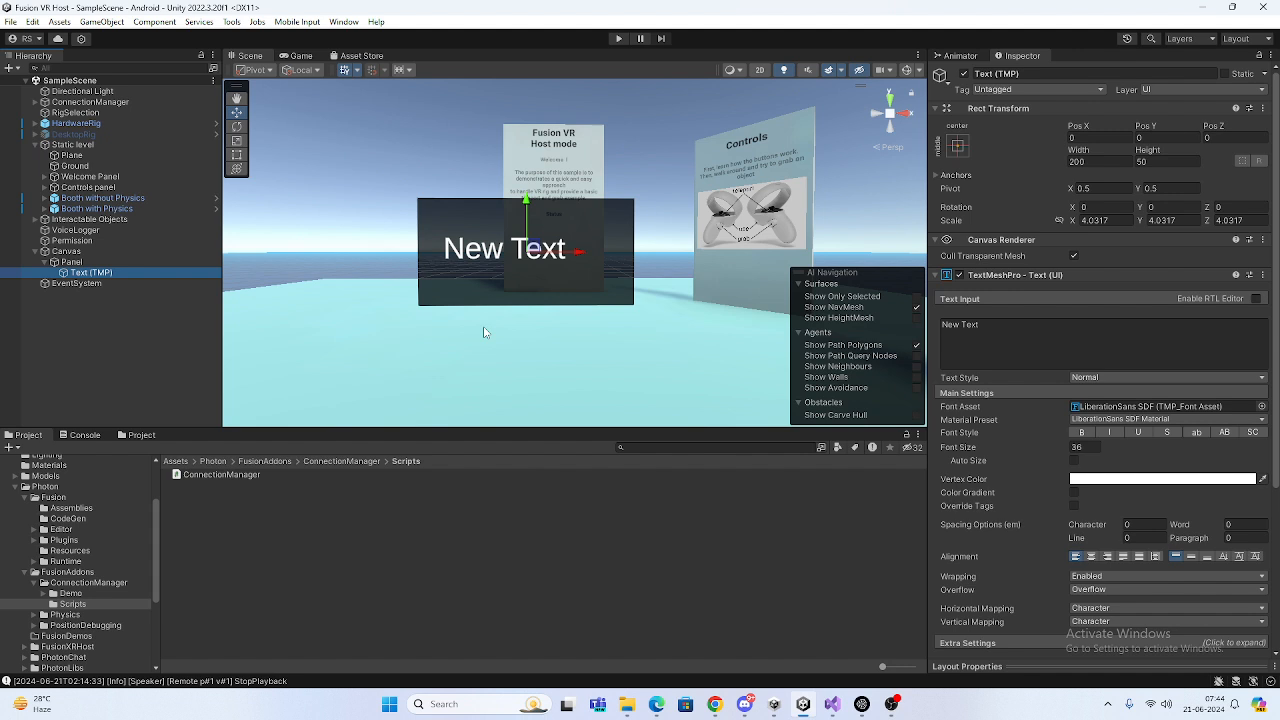
{"action": "mouse_move", "coordinate": [140, 272]}
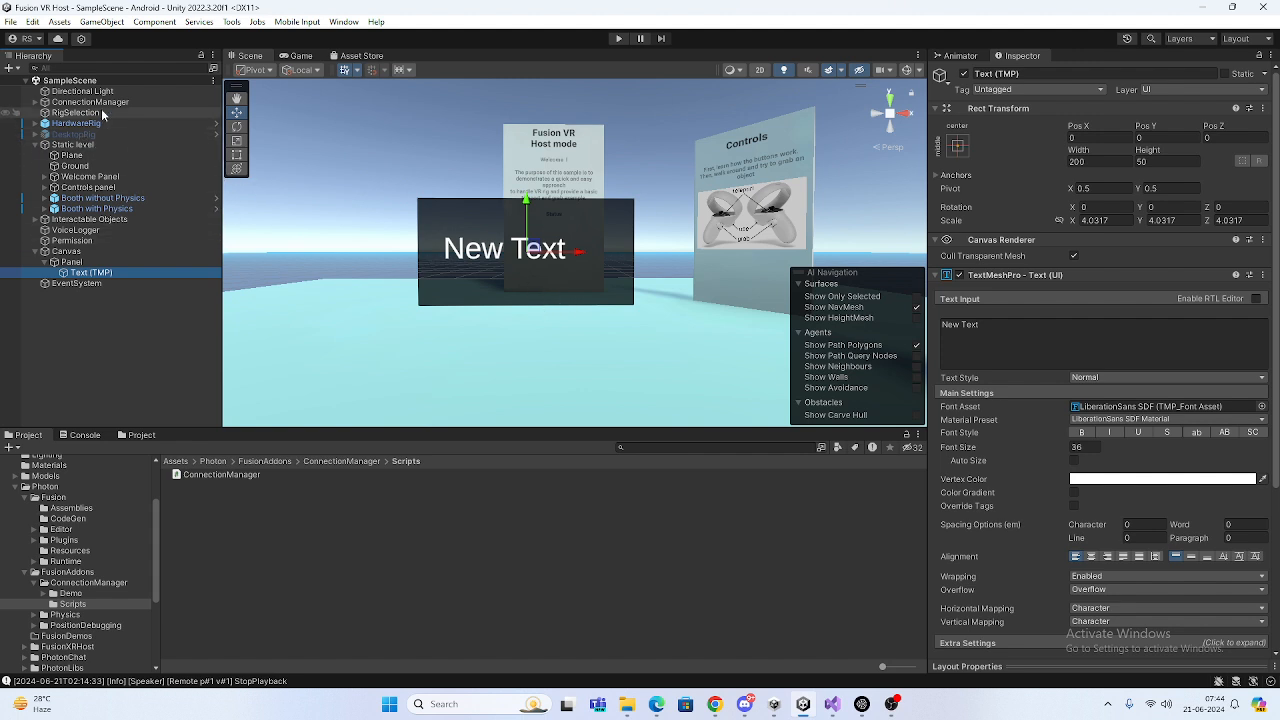
{"action": "mouse_move", "coordinate": [100, 112]}
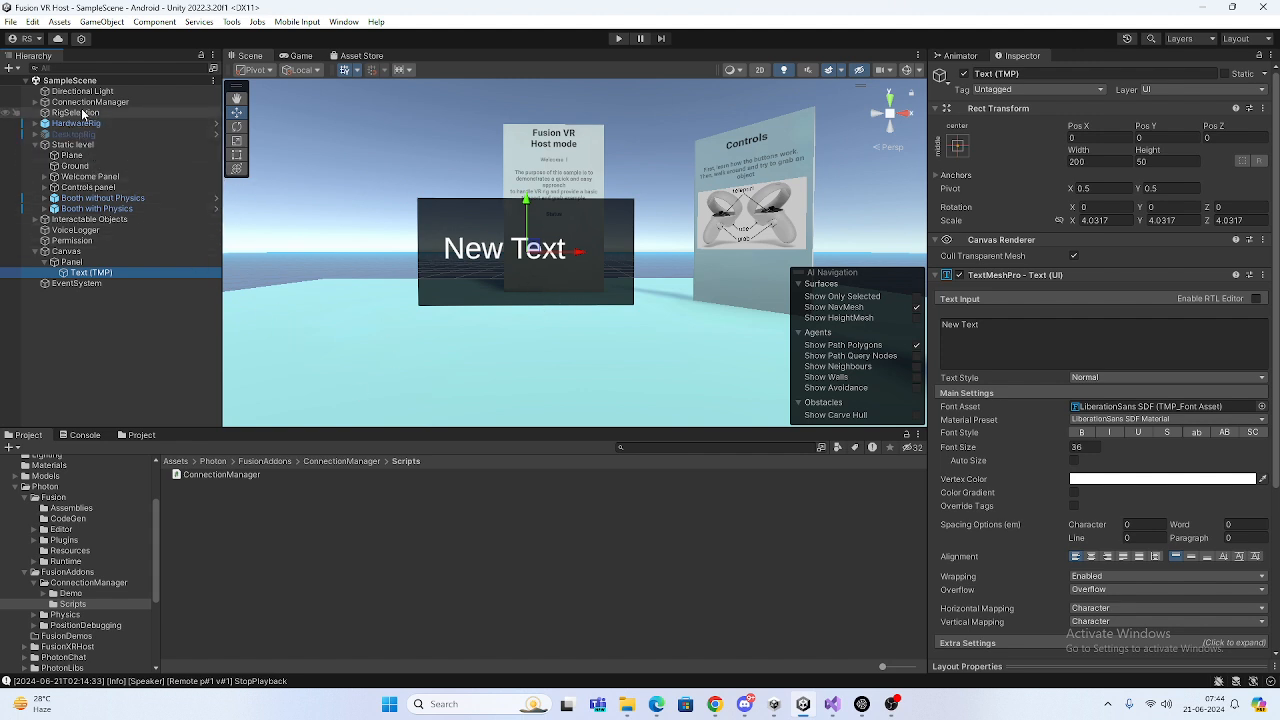
{"action": "left_click", "coordinate": [90, 100]}
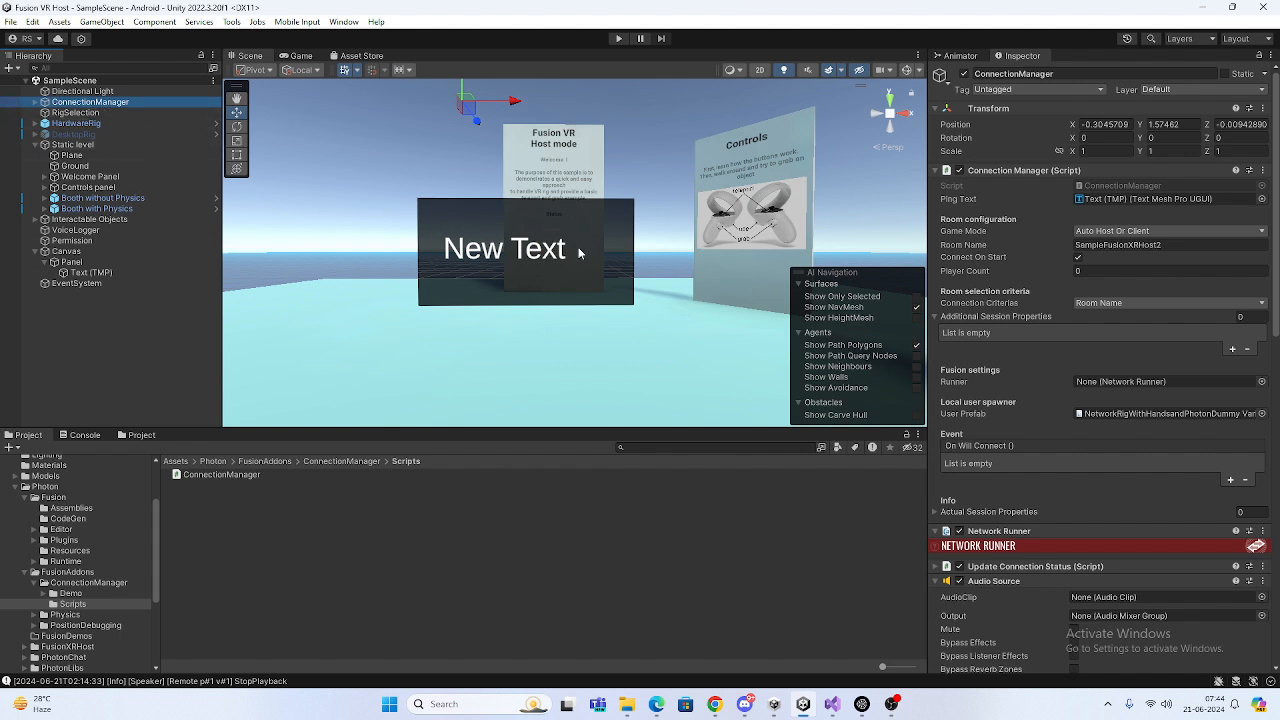
{"action": "mouse_move", "coordinate": [476, 264]}
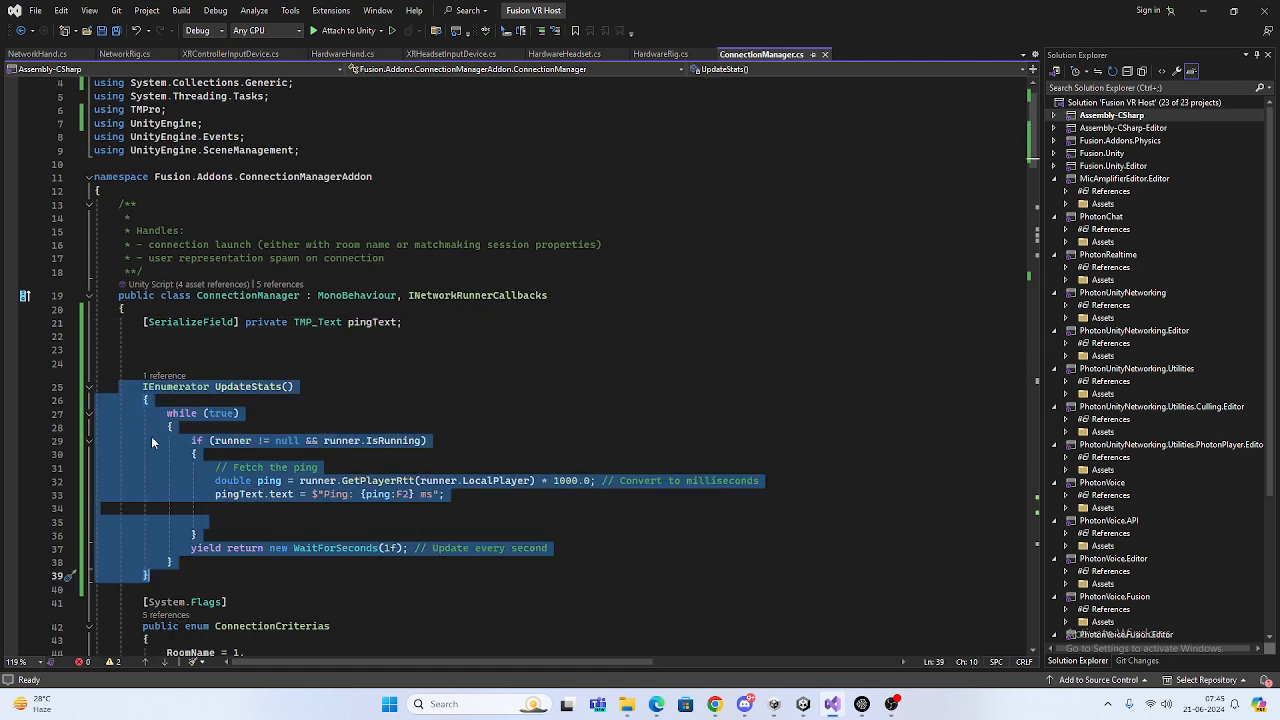
Step: Review the UpdateStats coroutine, highlighting the runner variable and its IsRunning check
{"action": "scroll", "scroll_direction": "down", "scroll_amount": 3}
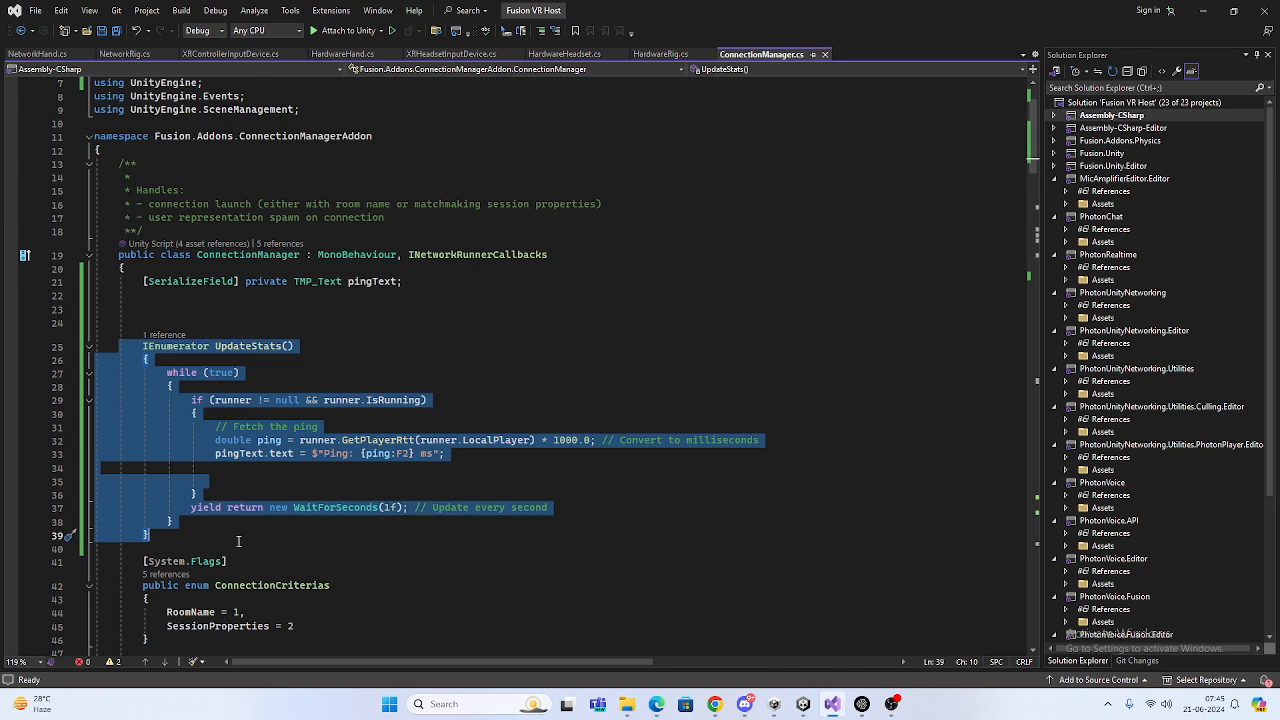
{"action": "mouse_move", "coordinate": [376, 452]}
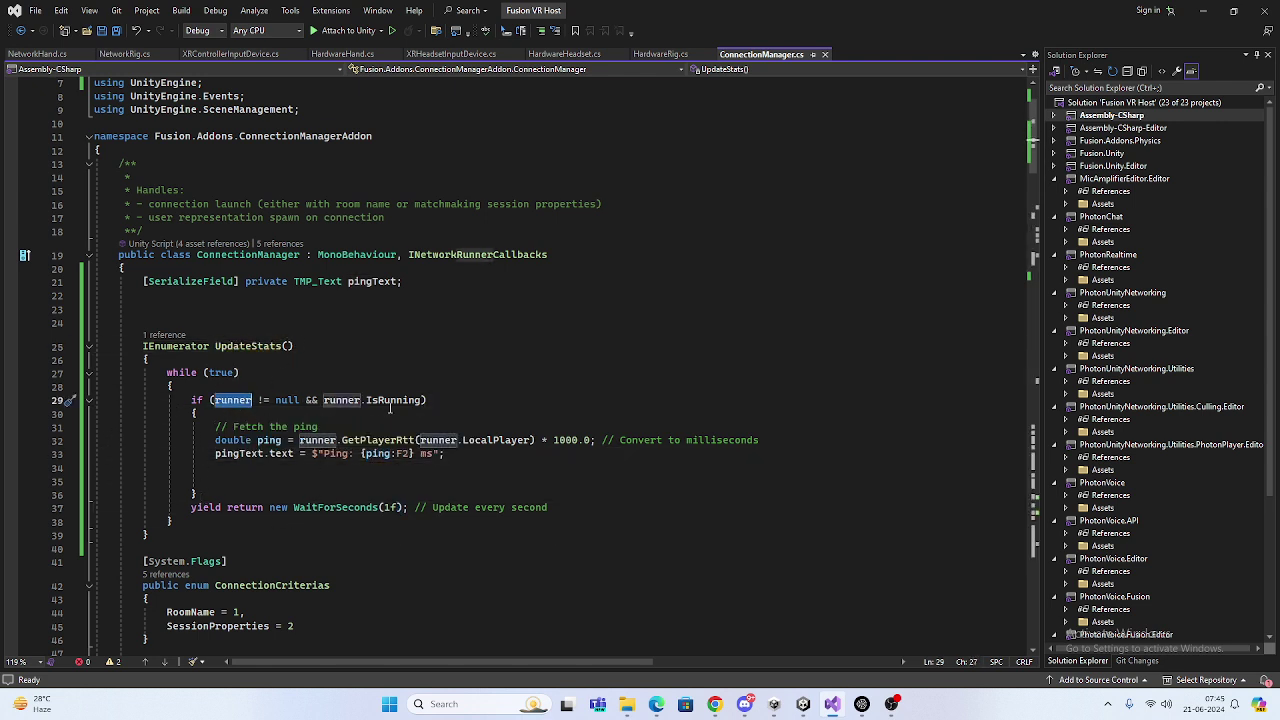
{"action": "left_click", "coordinate": [232, 400]}
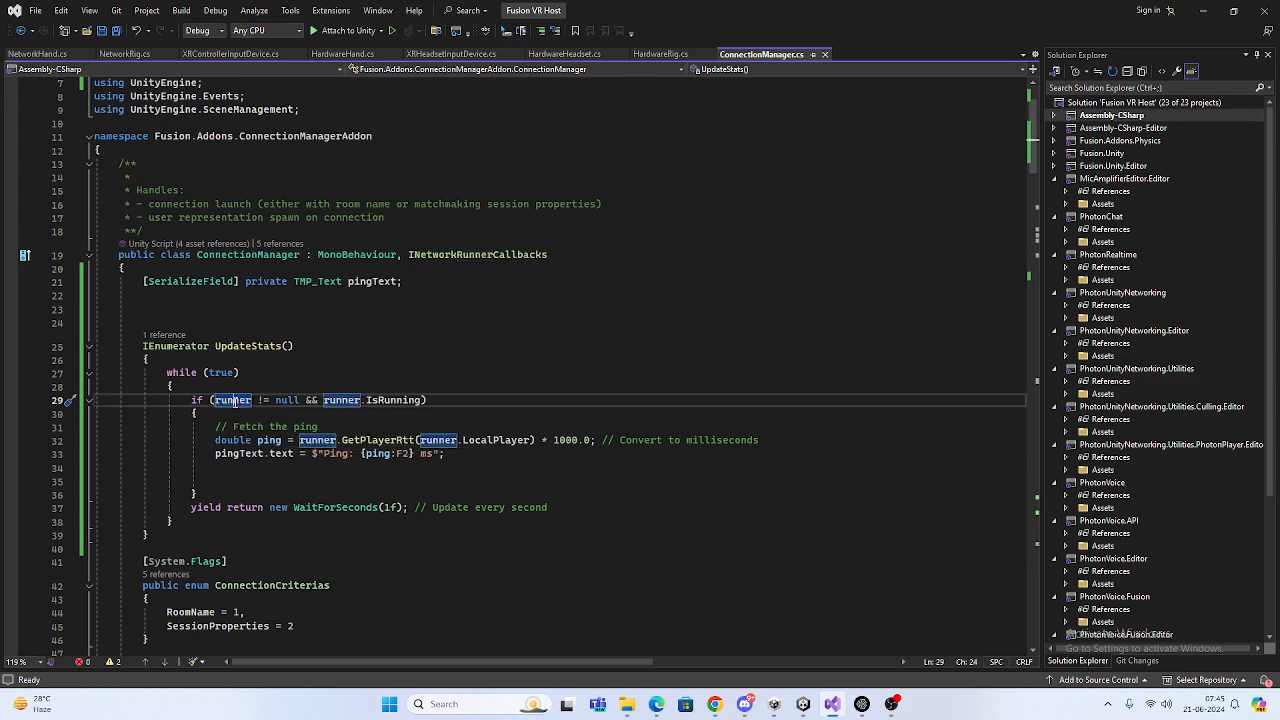
{"action": "scroll", "scroll_direction": "down", "scroll_amount": 3}
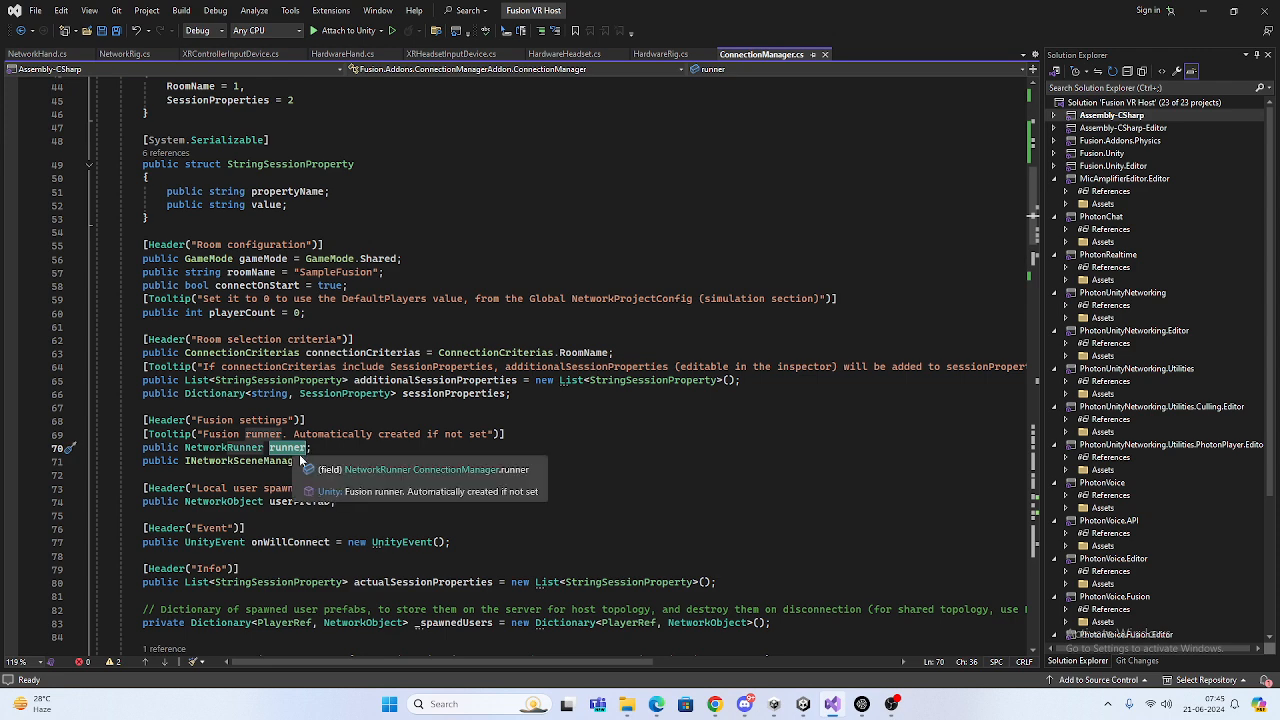
{"action": "scroll", "scroll_direction": "up", "scroll_amount": 3}
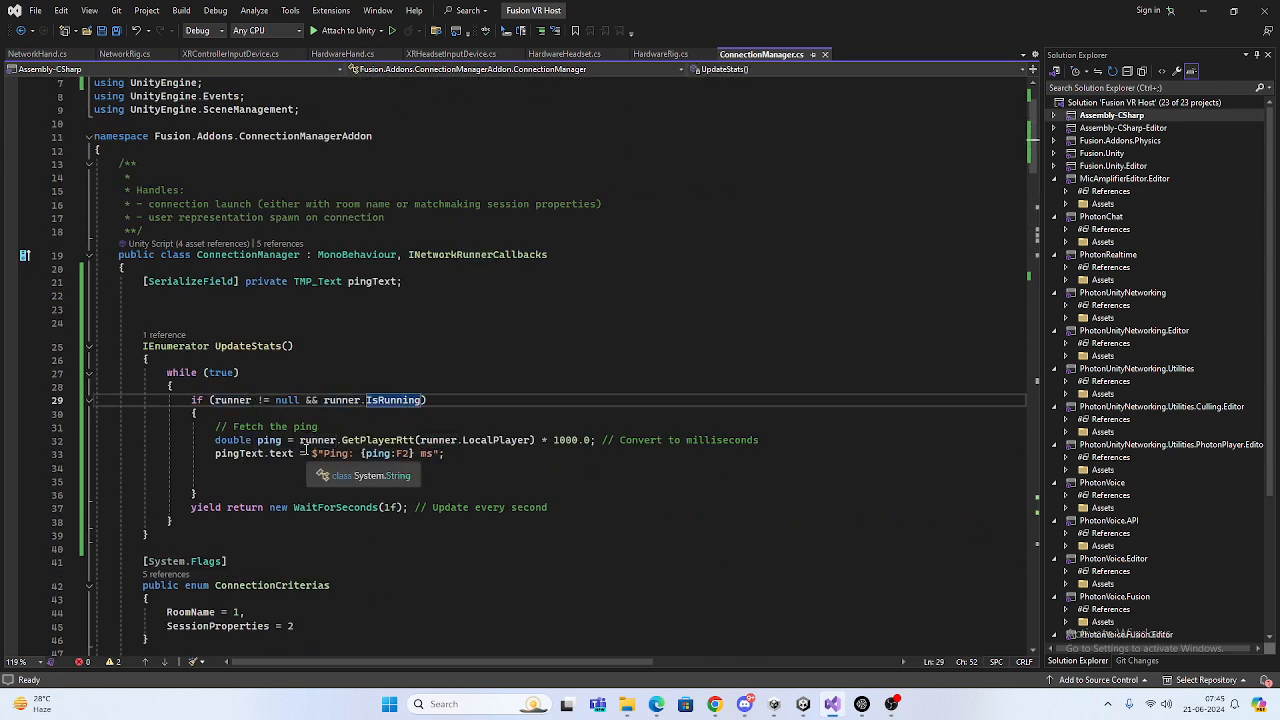
{"action": "left_click", "coordinate": [378, 440]}
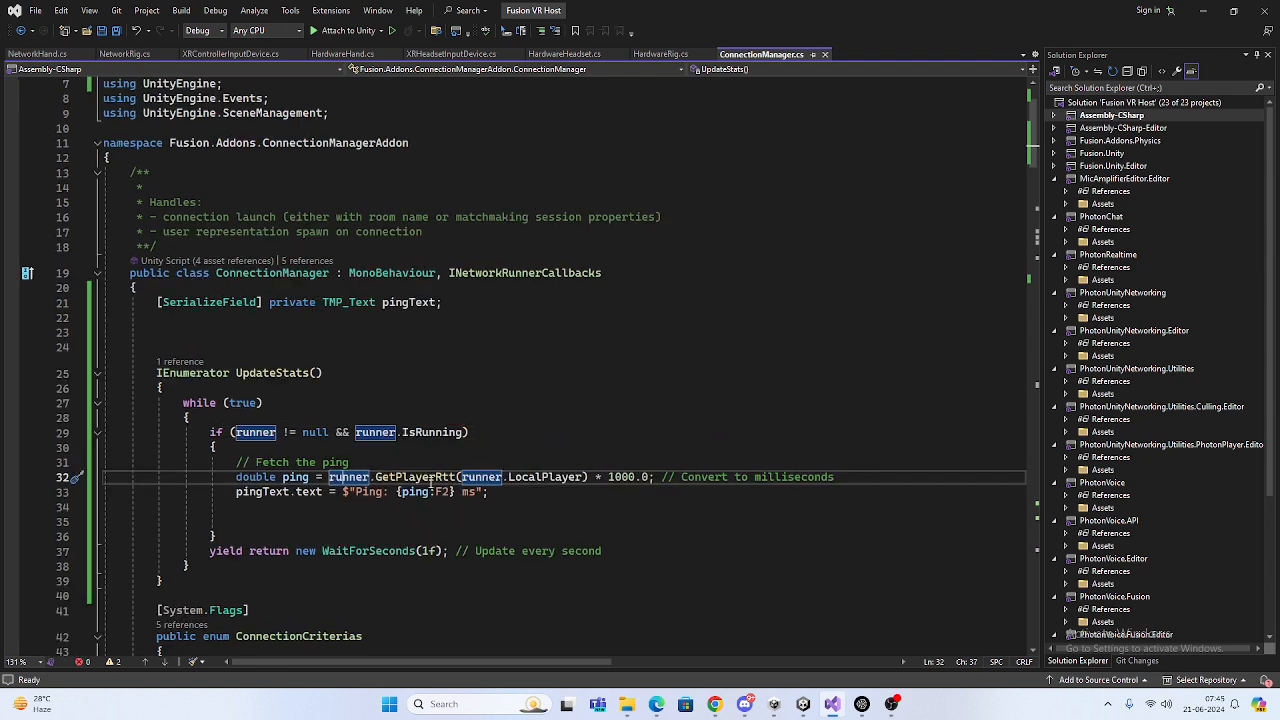
{"action": "mouse_move", "coordinate": [416, 476]}
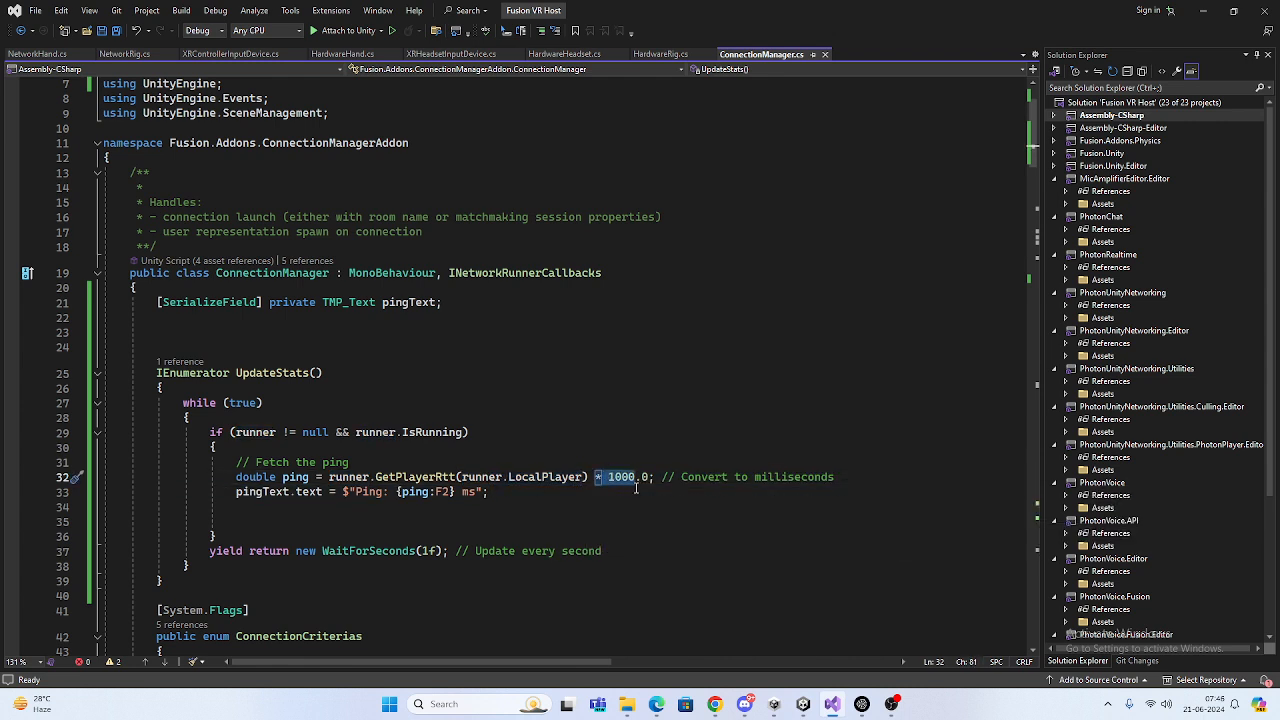
{"action": "mouse_move", "coordinate": [412, 476]}
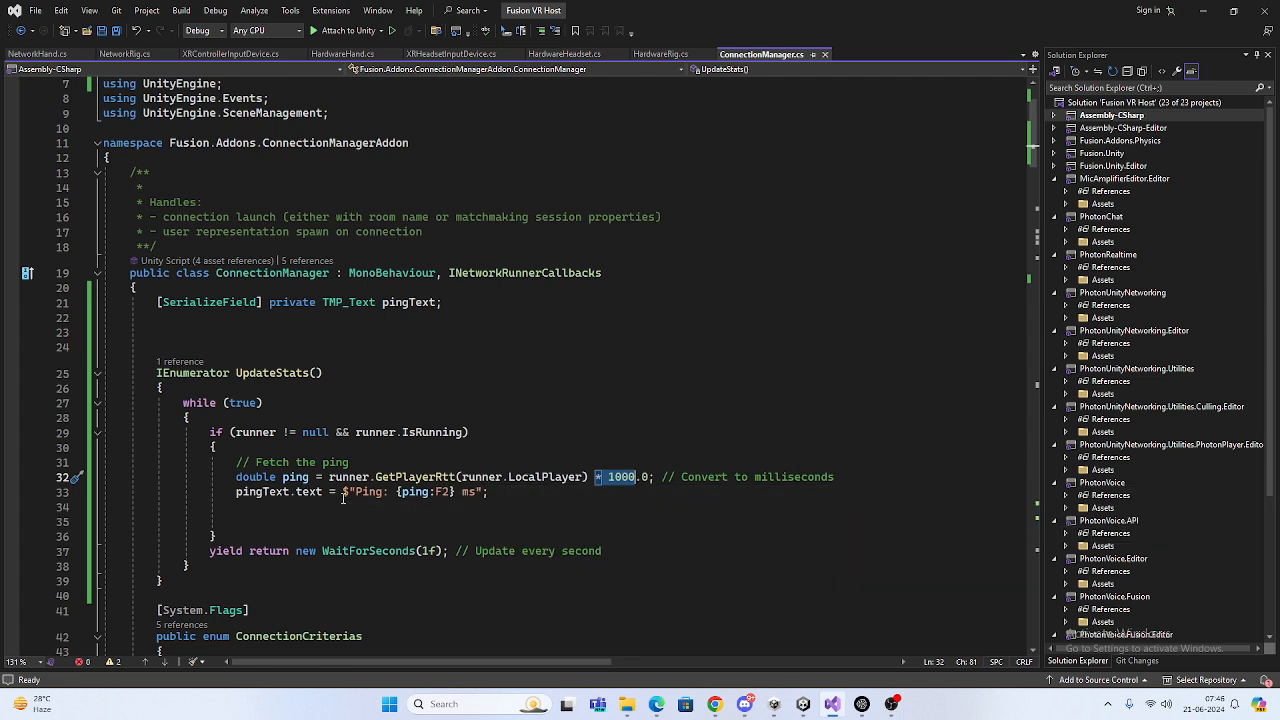
{"action": "mouse_move", "coordinate": [624, 466]}
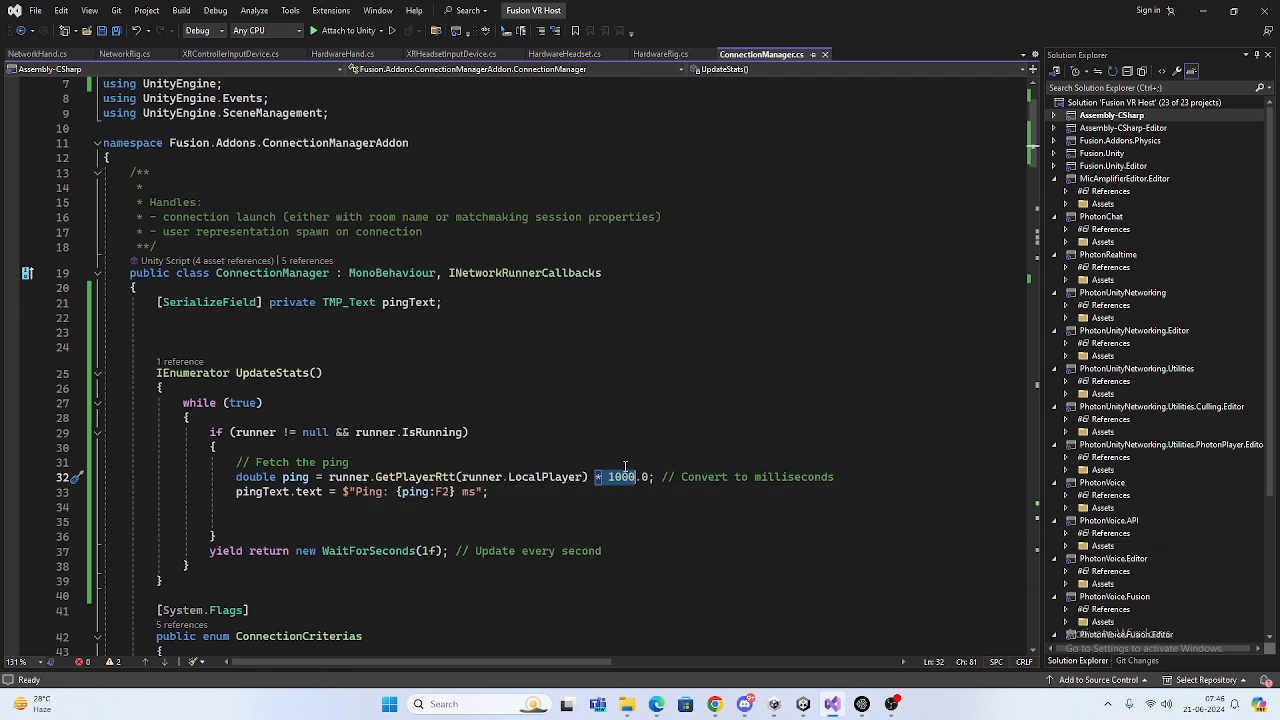
{"action": "mouse_move", "coordinate": [512, 496]}
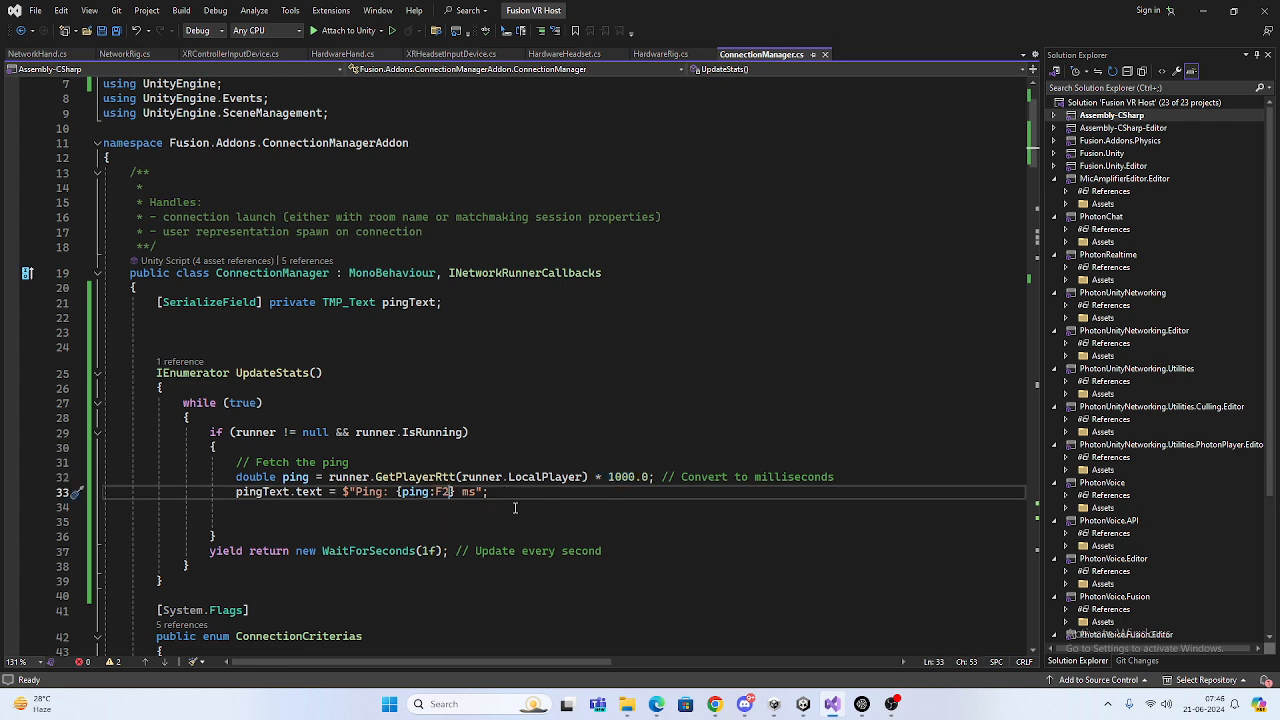
{"action": "left_click", "coordinate": [310, 552]}
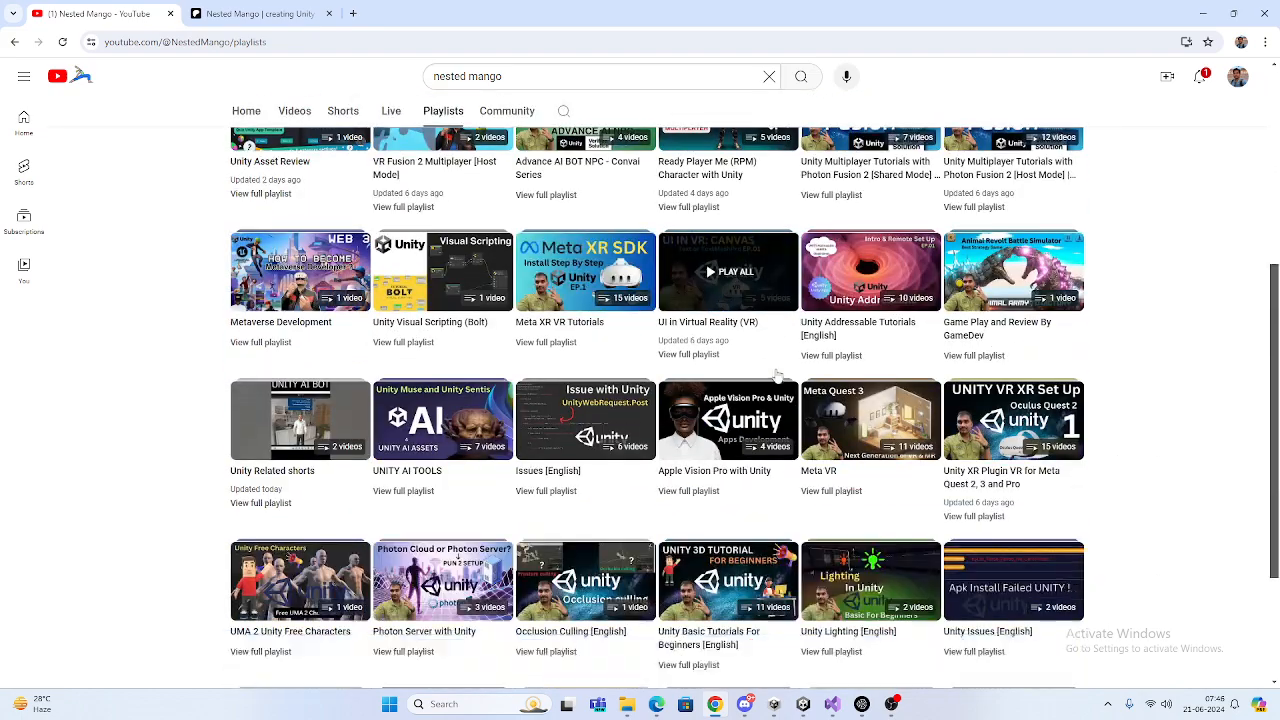
Step: Scroll the channel page between its header and the created playlists
{"action": "scroll", "scroll_direction": "up", "scroll_amount": 3}
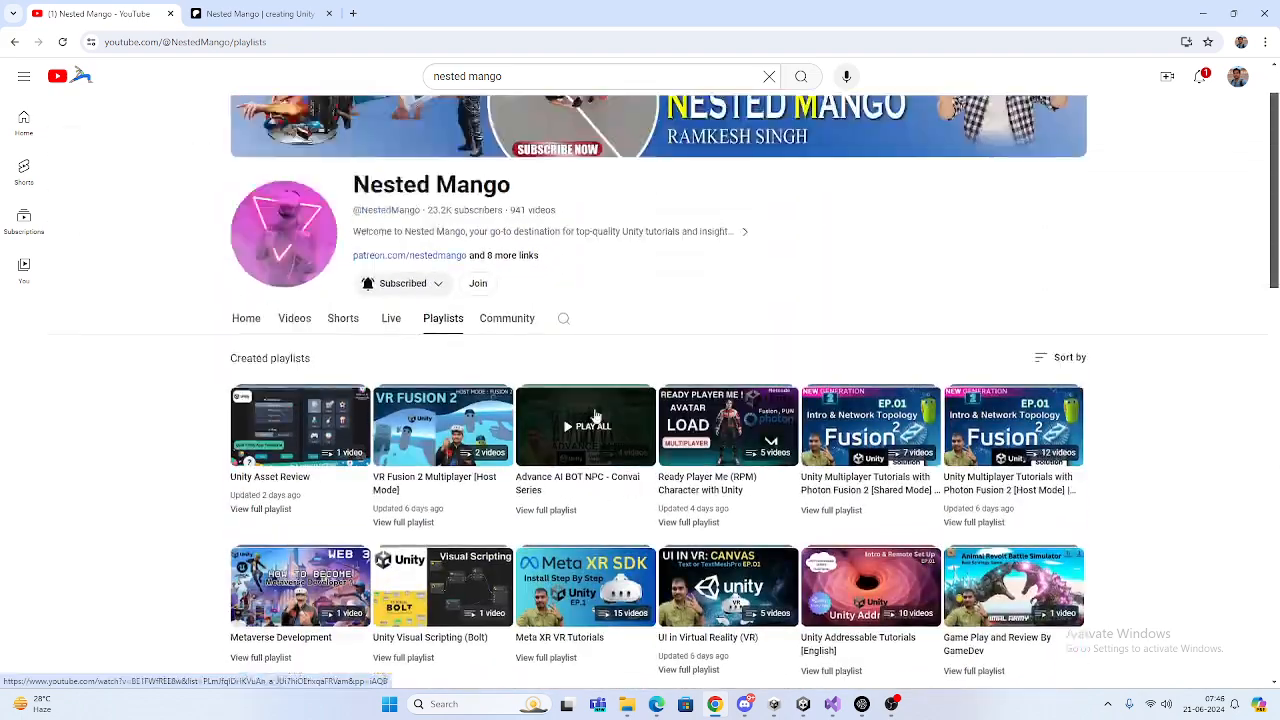
{"action": "scroll", "scroll_direction": "down", "scroll_amount": 3}
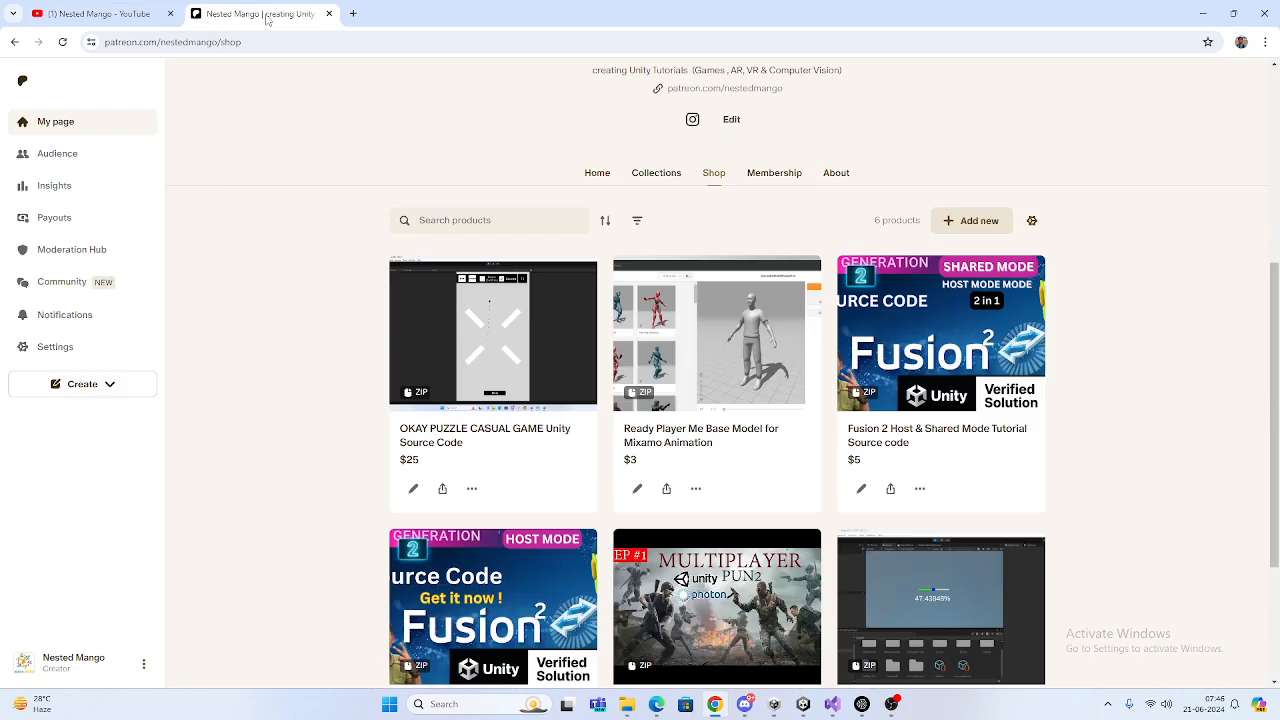
Step: Scroll the Patreon shop back up to the Nested Mango banner and creator header
{"action": "scroll", "scroll_direction": "up", "scroll_amount": 3}
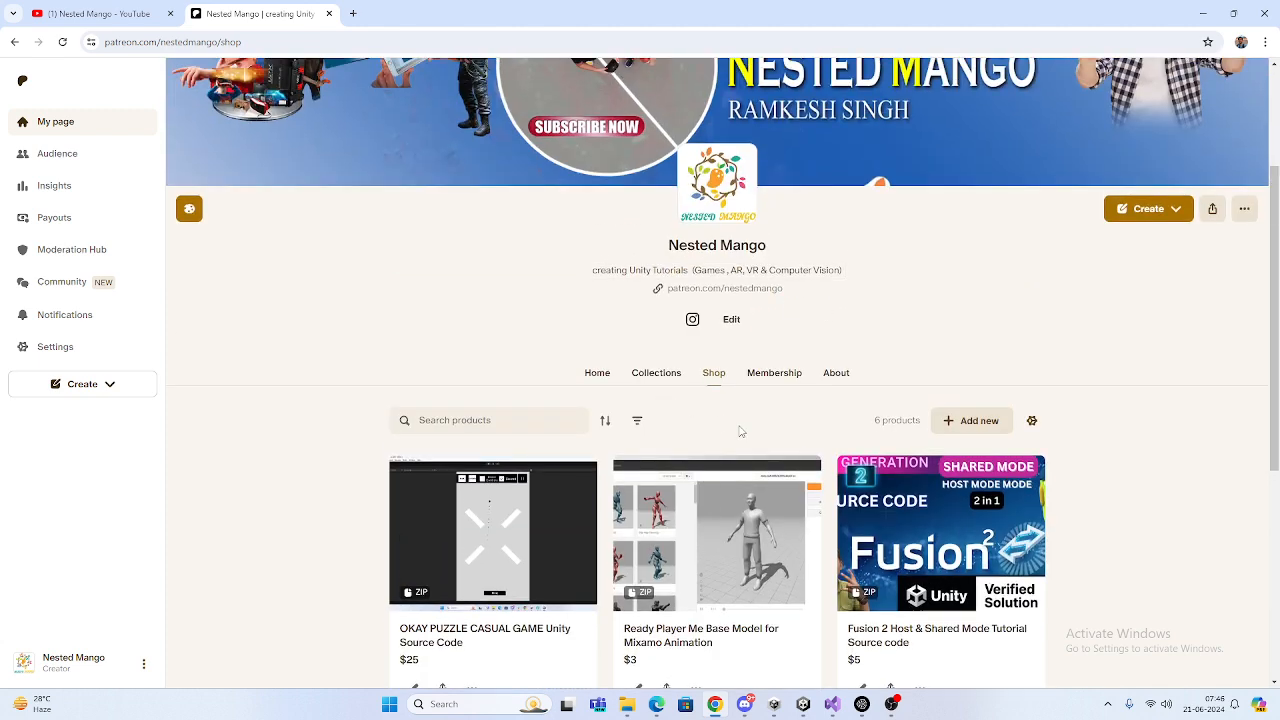
{"action": "scroll", "scroll_direction": "up", "scroll_amount": 3}
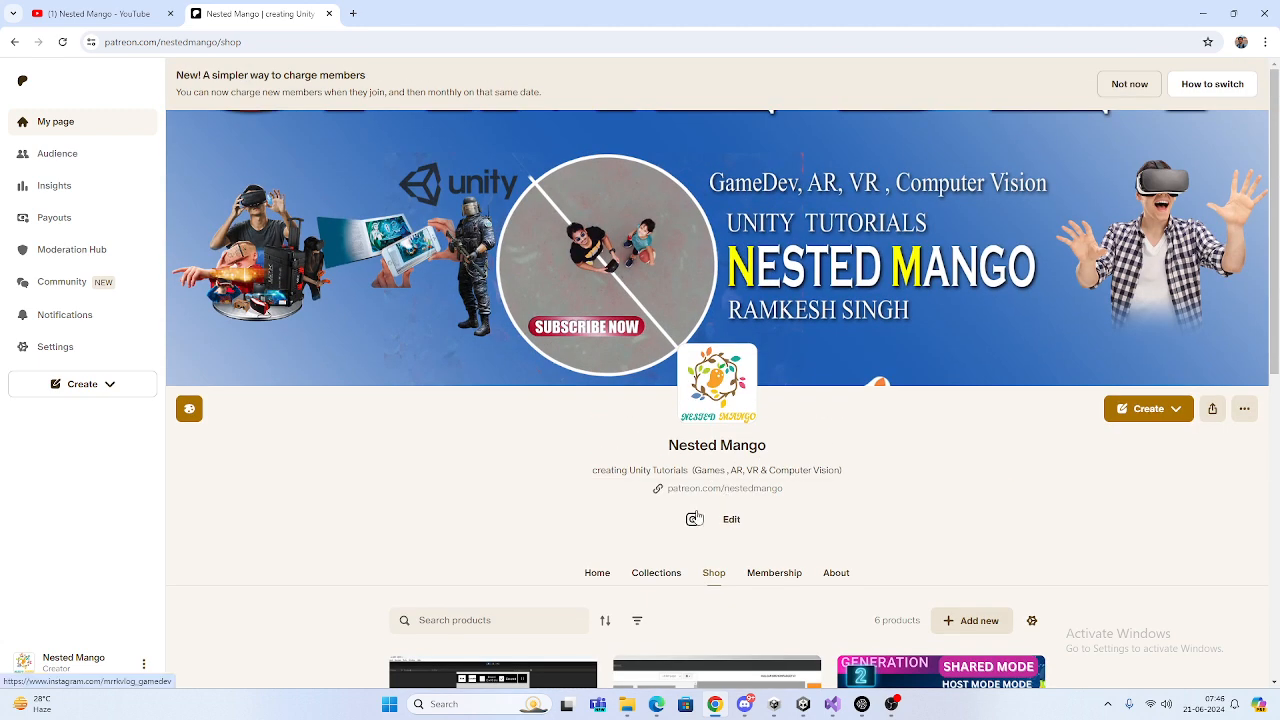